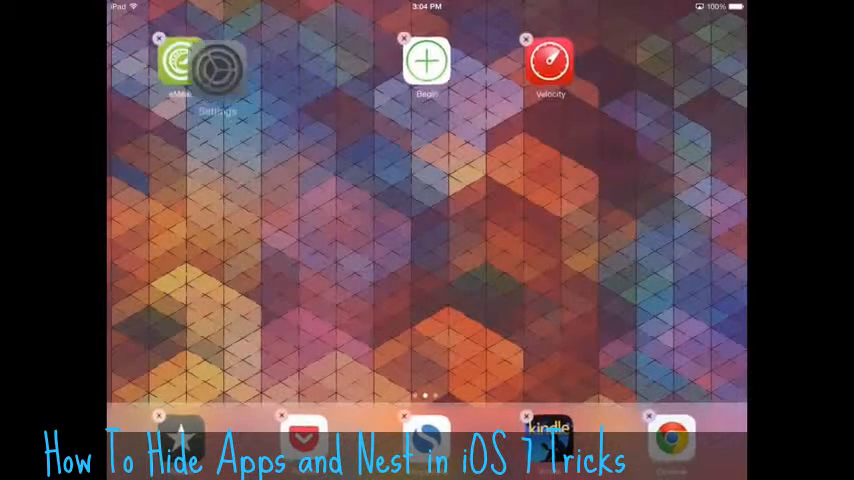
- Drop Settings onto eMeals to form a folder named Utilities
left_click(211, 67)
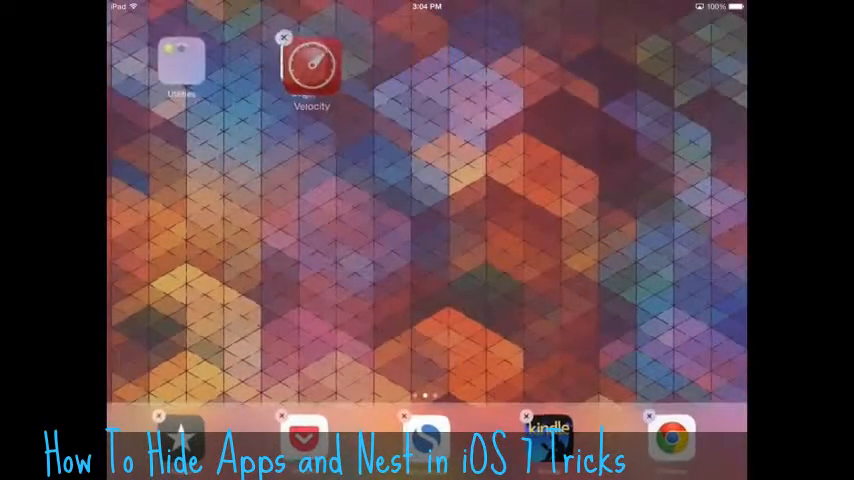
- Drop Velocity onto Begin to form a second folder named Productivity
left_click(315, 70)
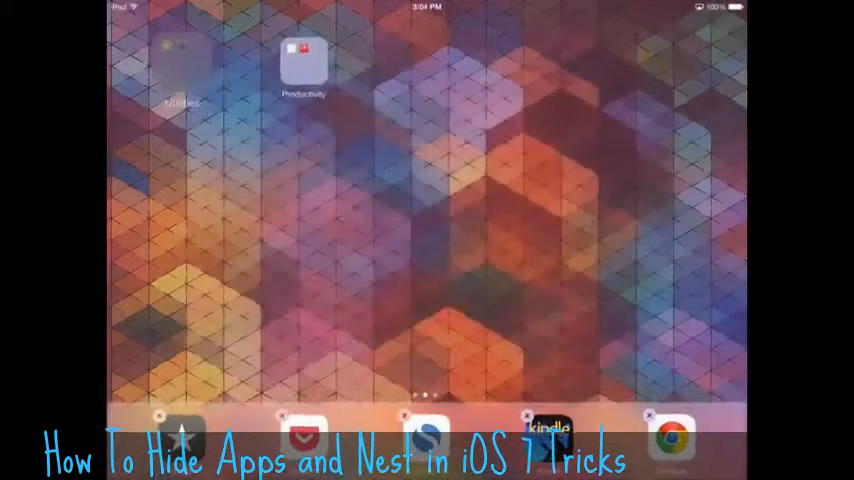
- Move the Utilities folder into Productivity alongside Begin and Velocity, then close it
left_click(300, 55)
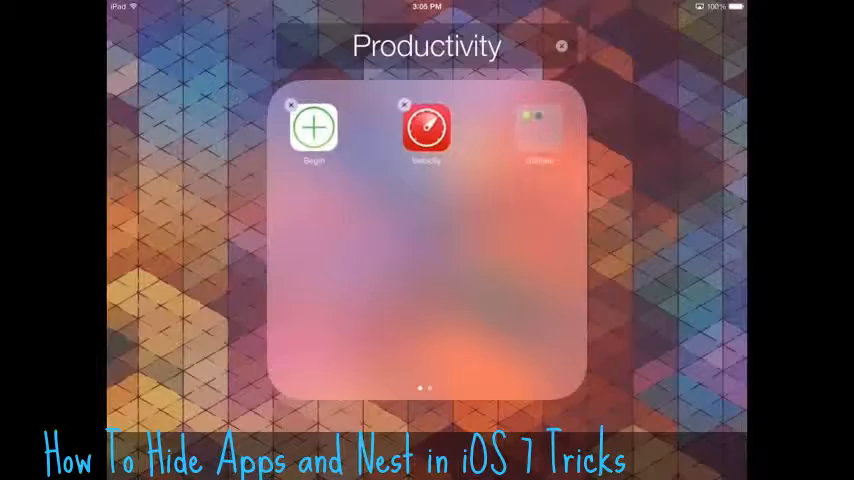
left_click(564, 47)
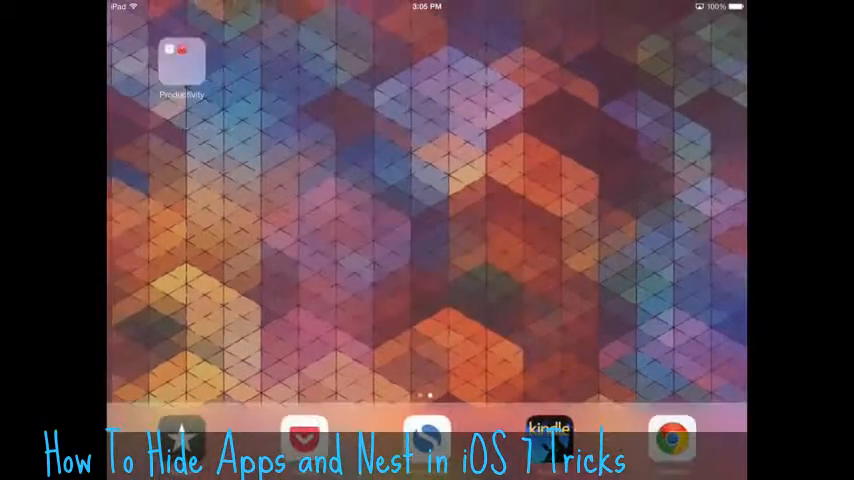
left_click(185, 57)
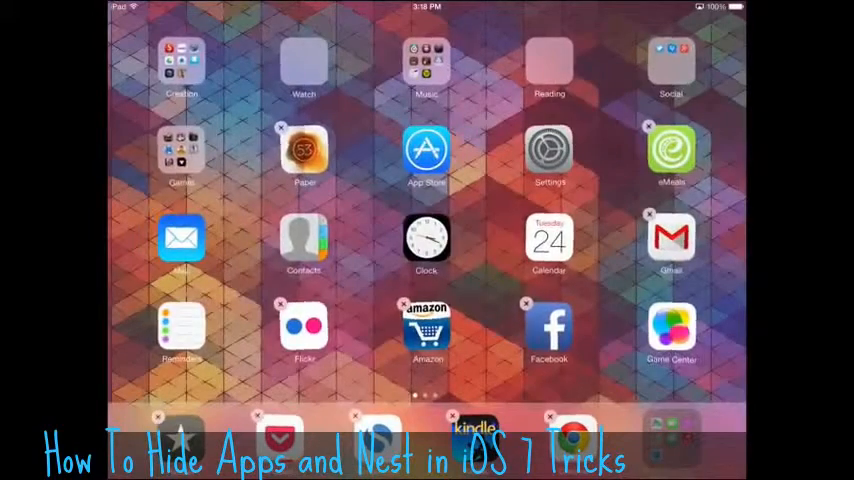
- Tuck the dock folder inside the Social folder, then swipe between pages to check
left_click(668, 62)
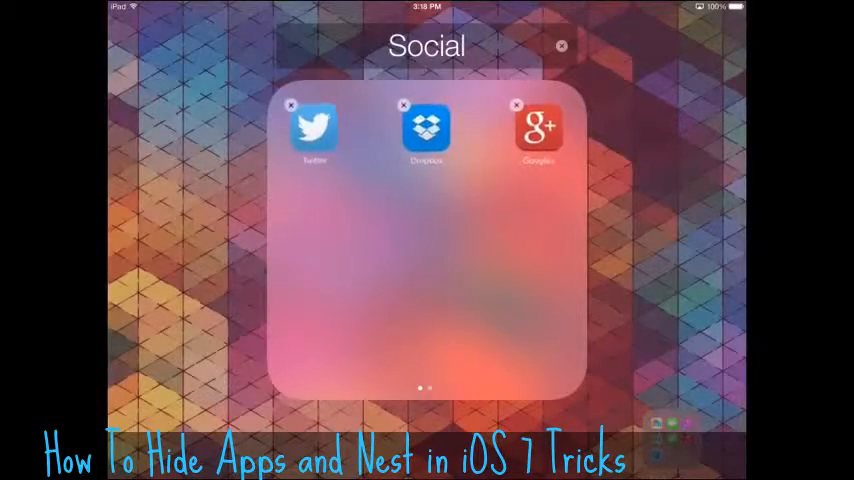
left_click(563, 47)
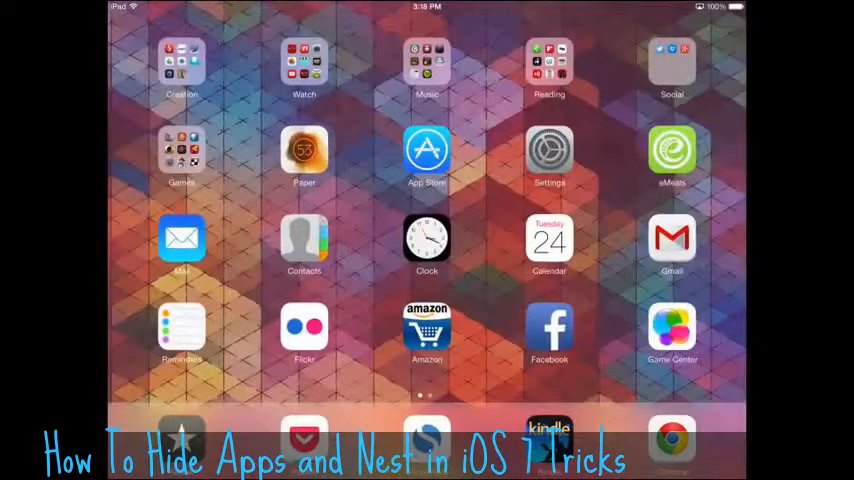
scroll("left", 3)
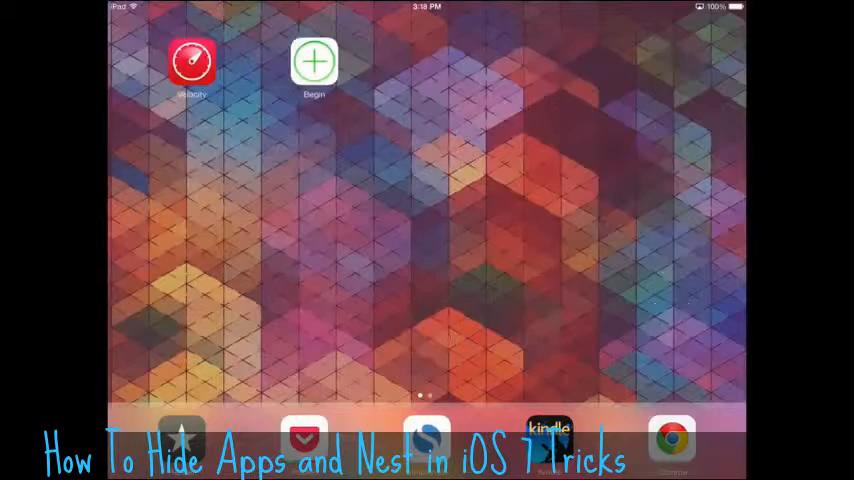
scroll("left", 3)
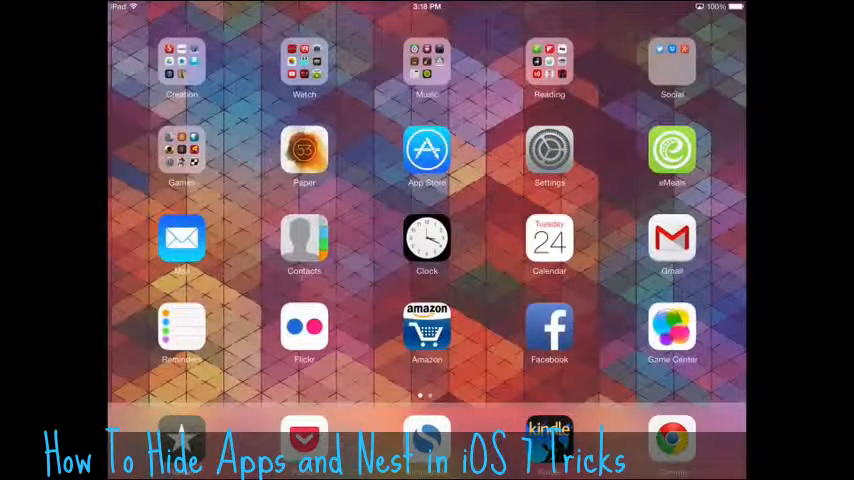